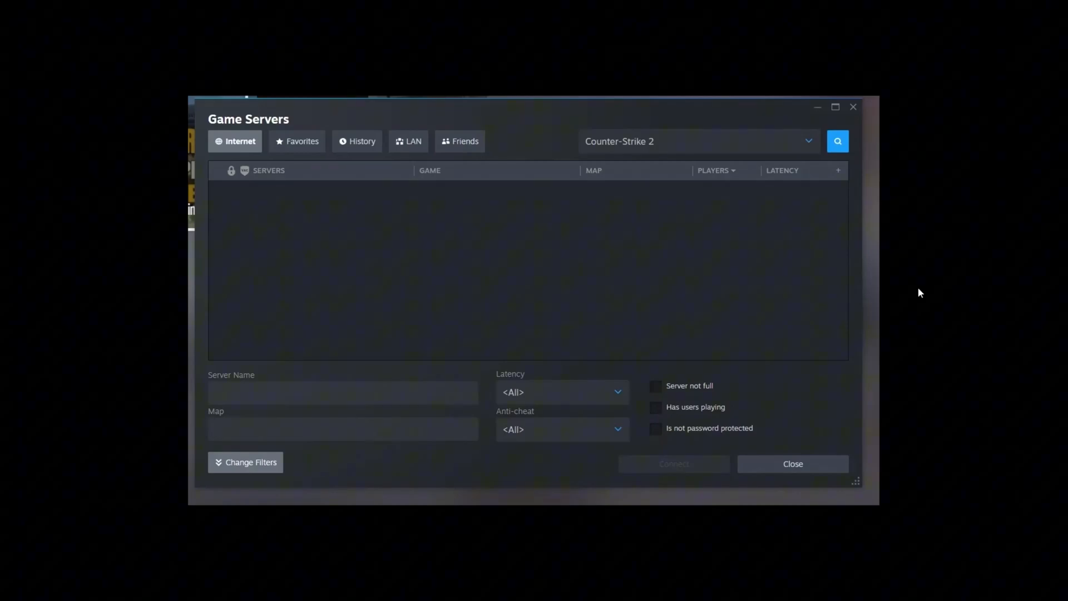
mouse_move(334, 273)
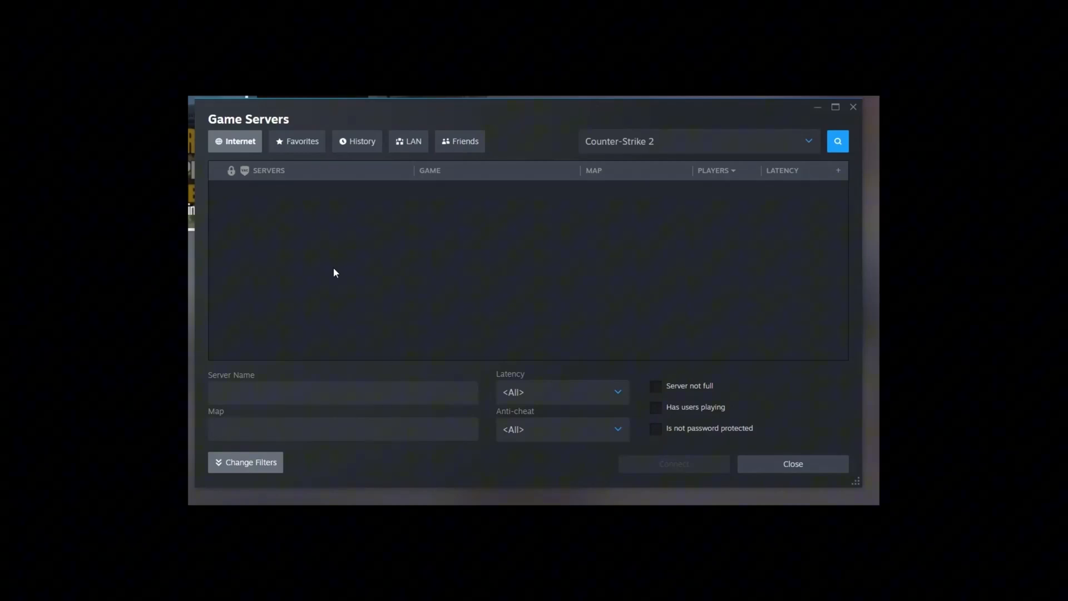
mouse_move(480, 270)
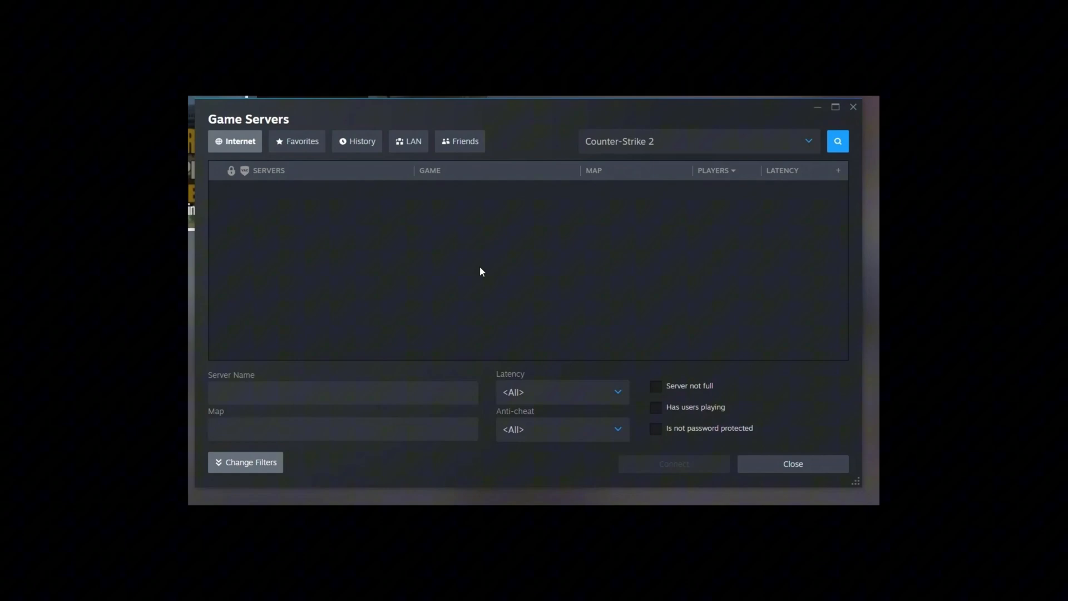
mouse_move(210, 234)
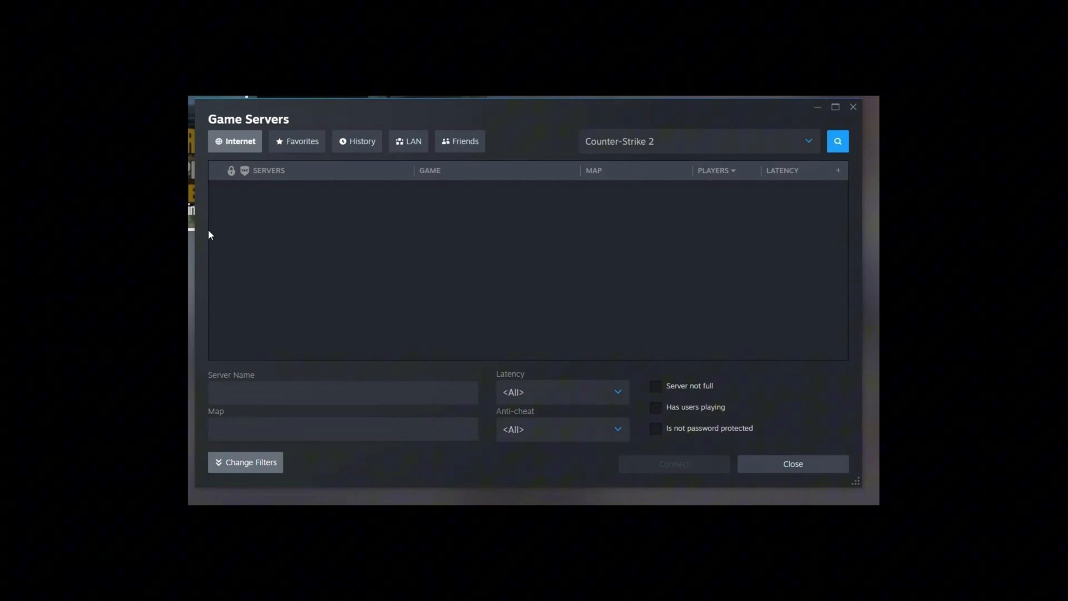
Step: Close Steam's empty Counter-Strike 2 Game Servers window to reveal the desktop
left_click(791, 464)
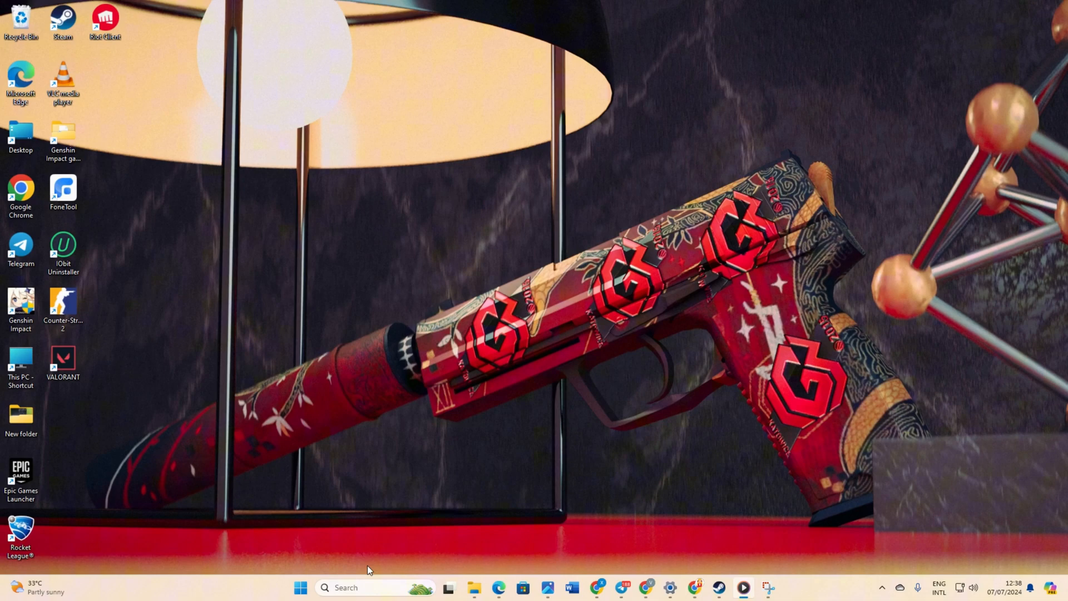
Step: In an admin cmd, run ipconfig /flushdns, /release, /renew and netsh int ip reset, then close it
left_click(346, 587)
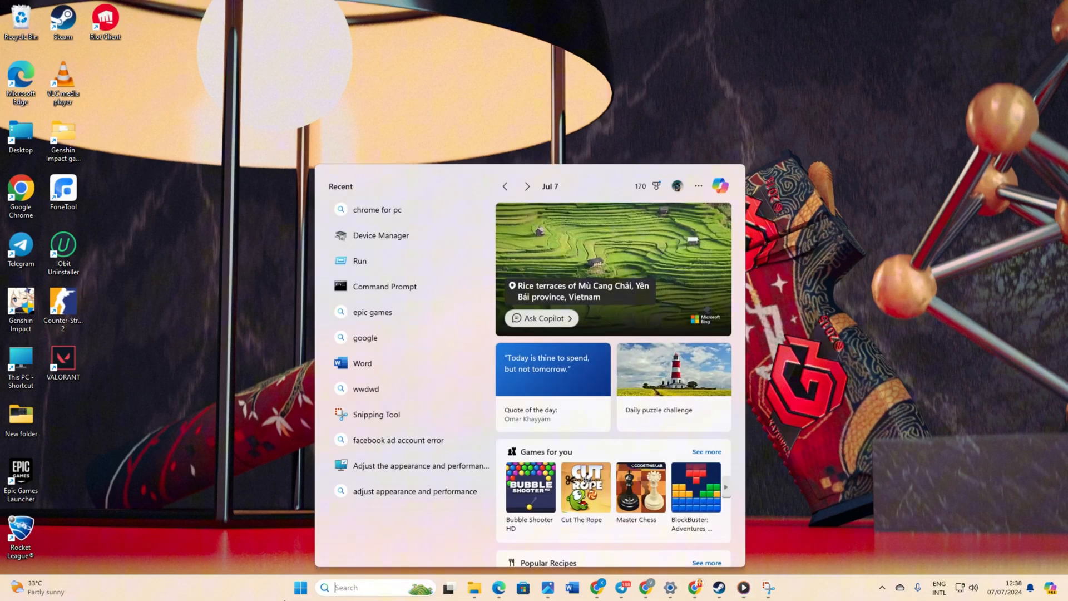
type("cmd")
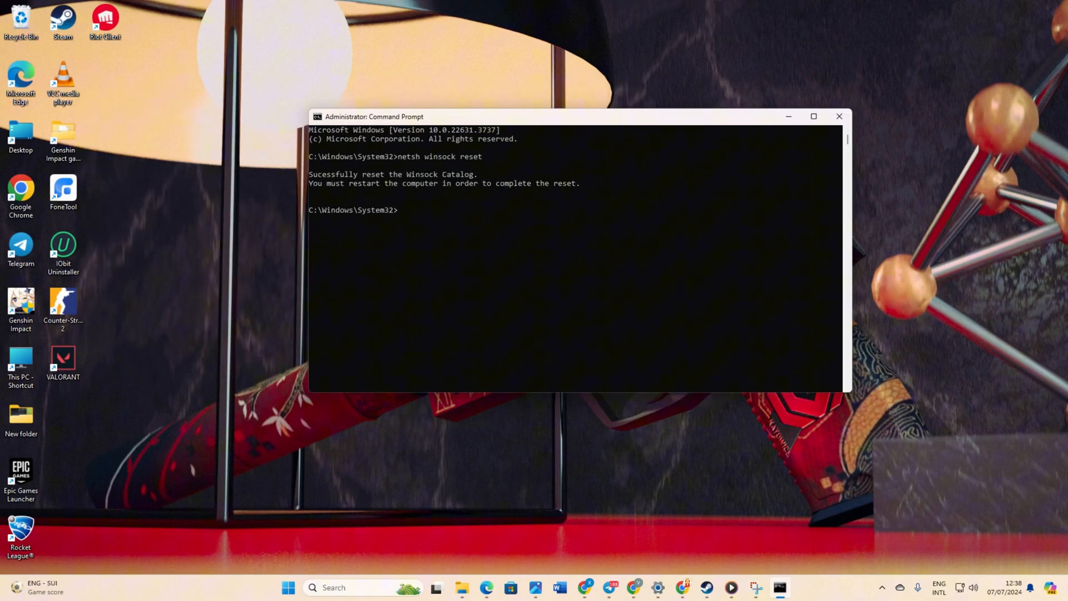
type("ipconfig /flushdns")
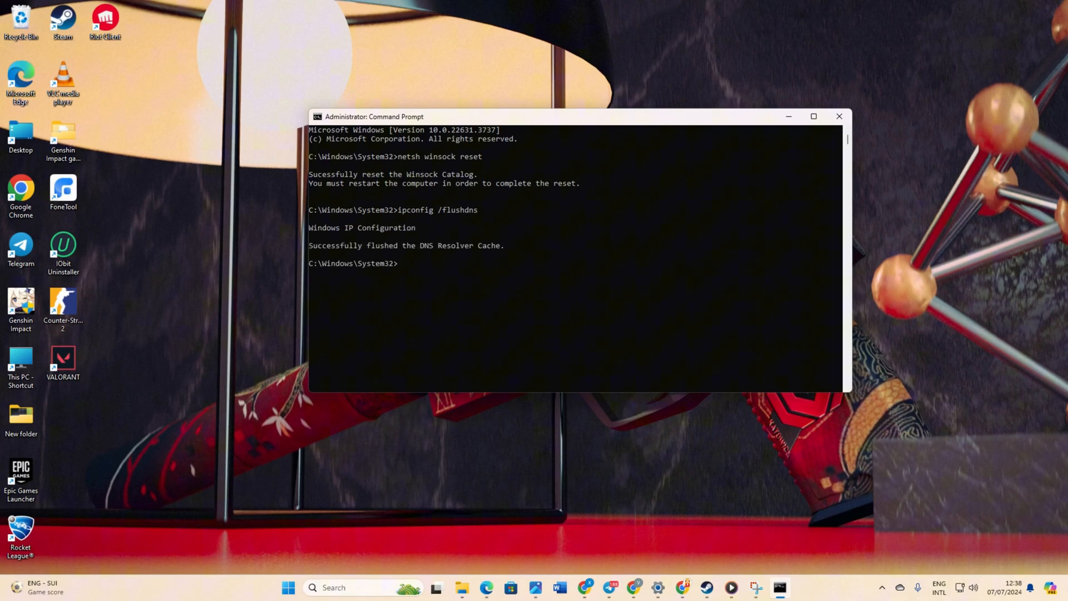
type("ipconfig /release")
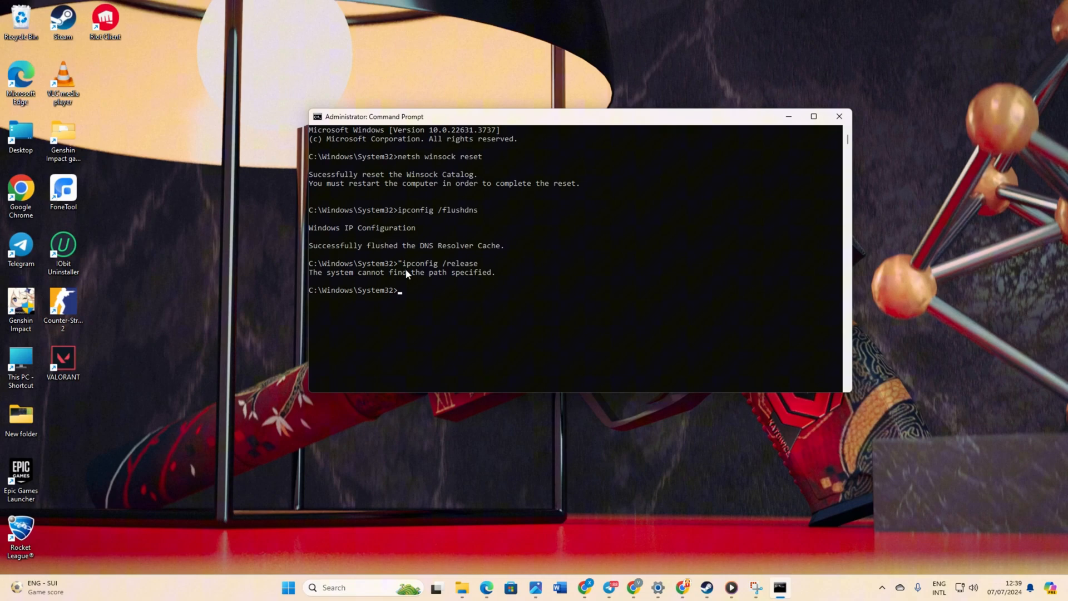
type("ipconfig /renew")
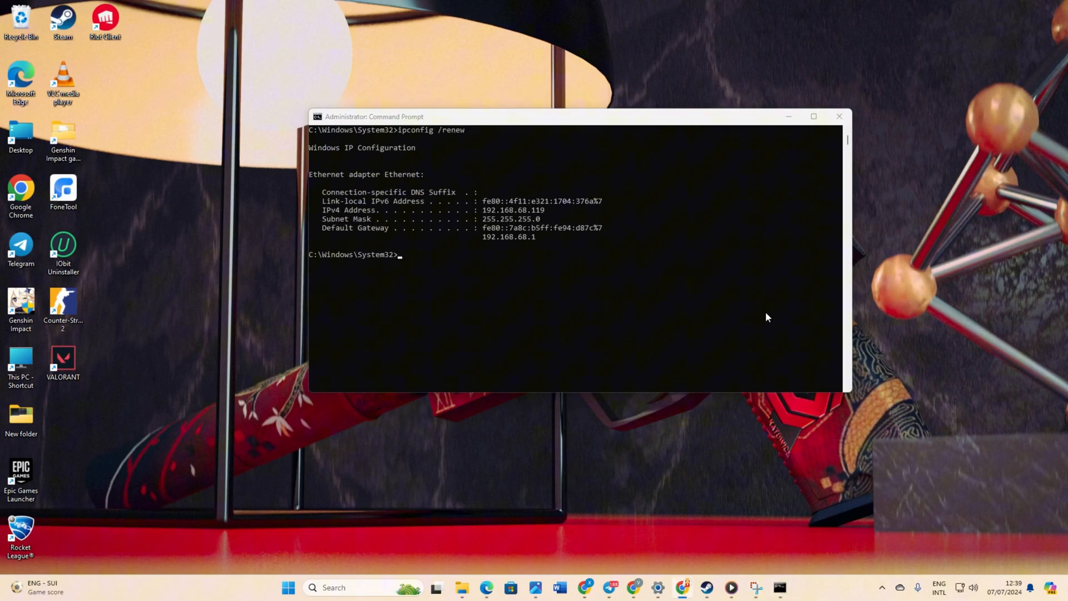
type("netsh int ip reset")
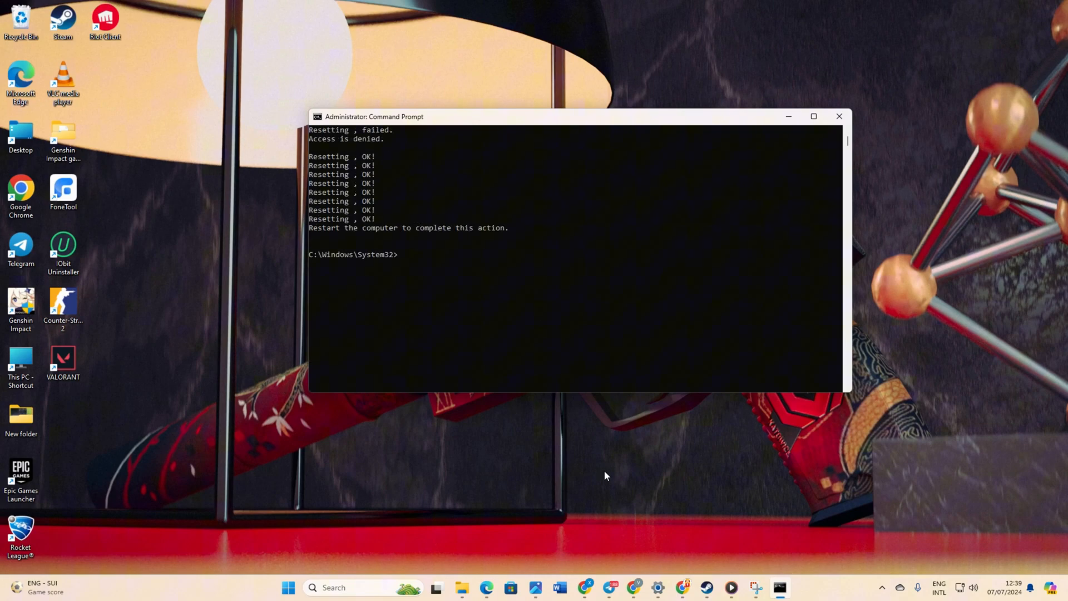
left_click(838, 116)
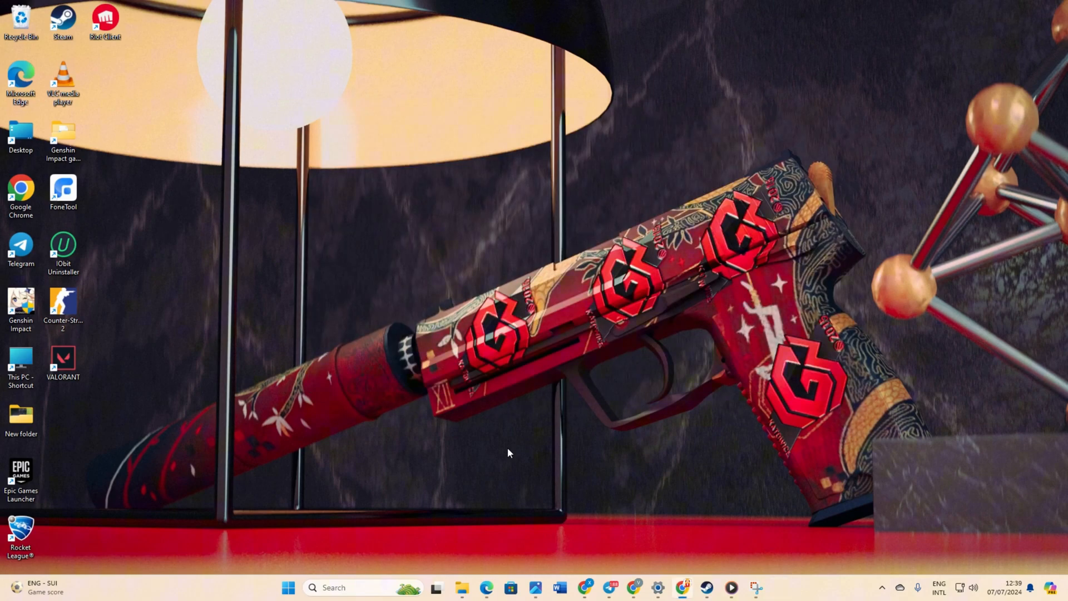
Step: Show the taskbar shortcut menu offering Task Manager
left_click(287, 588)
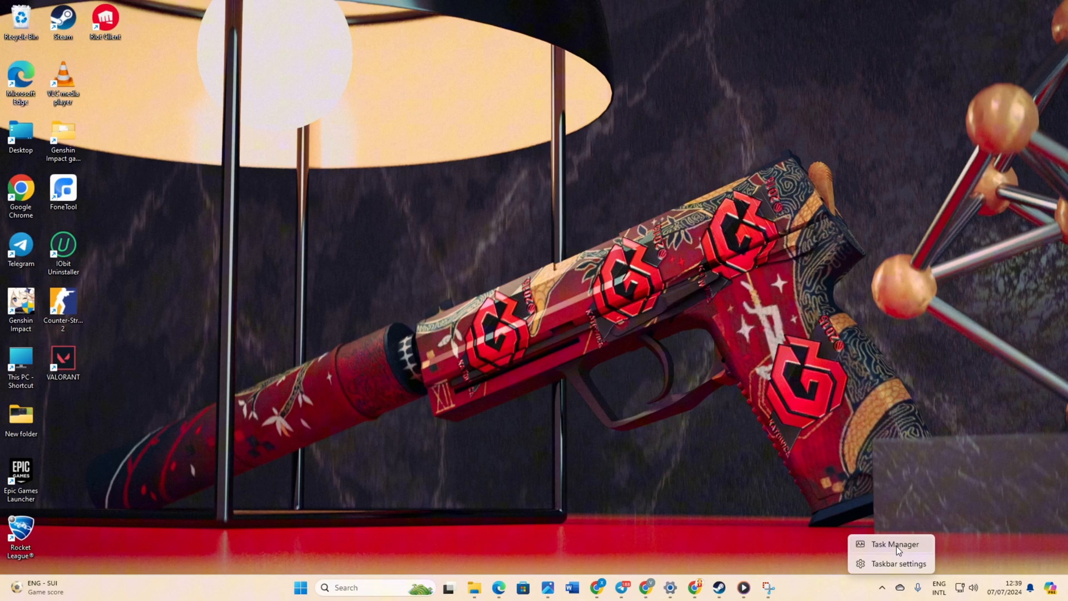
Step: In Task Manager, filter the process list and end the Steam process
left_click(893, 543)
type("s")
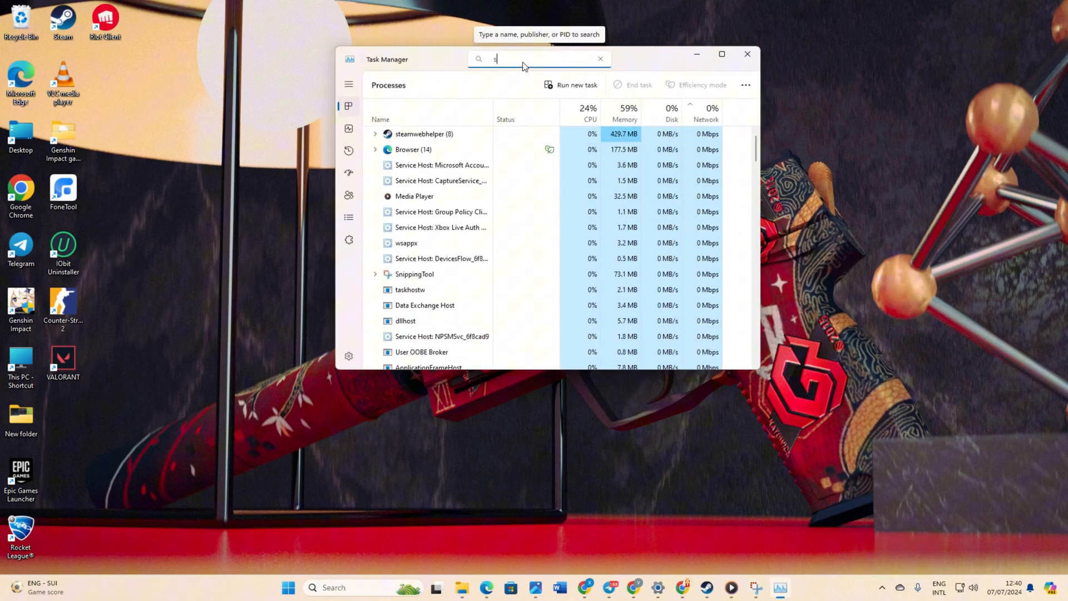
type("ta")
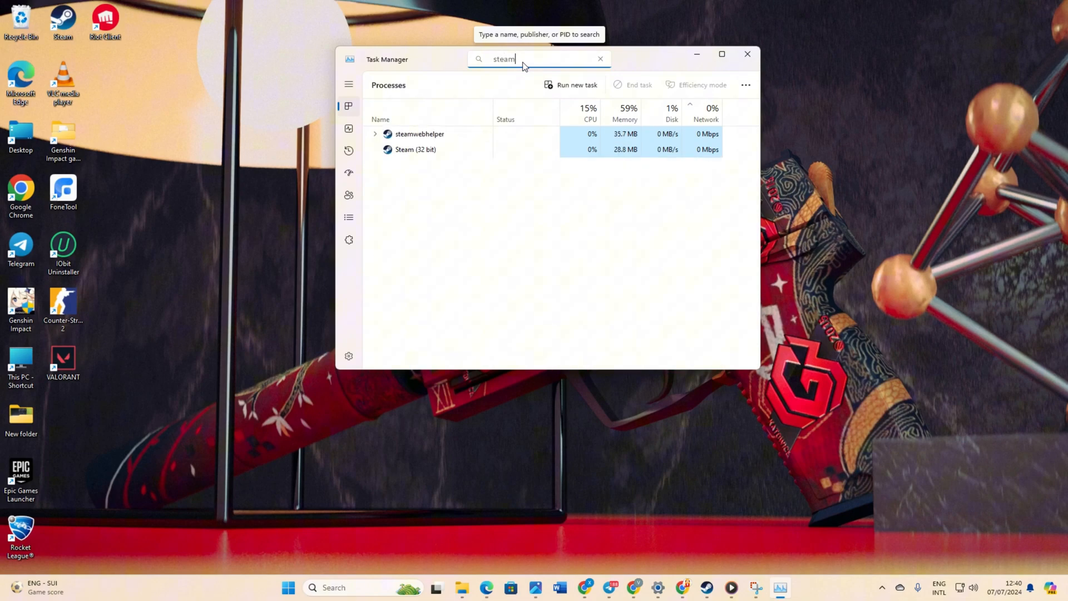
right_click(419, 133)
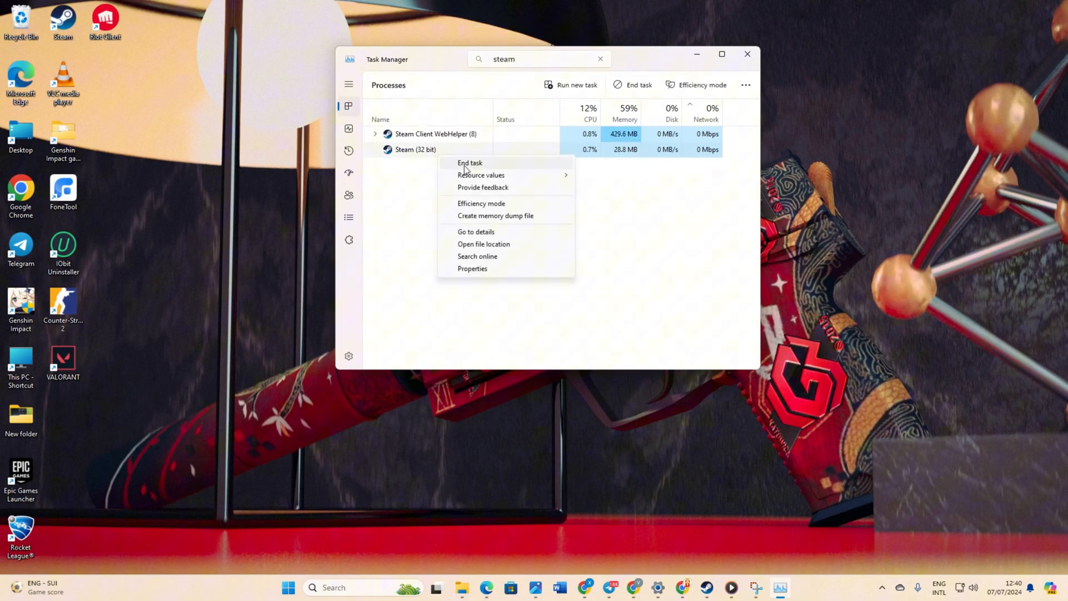
left_click(470, 161)
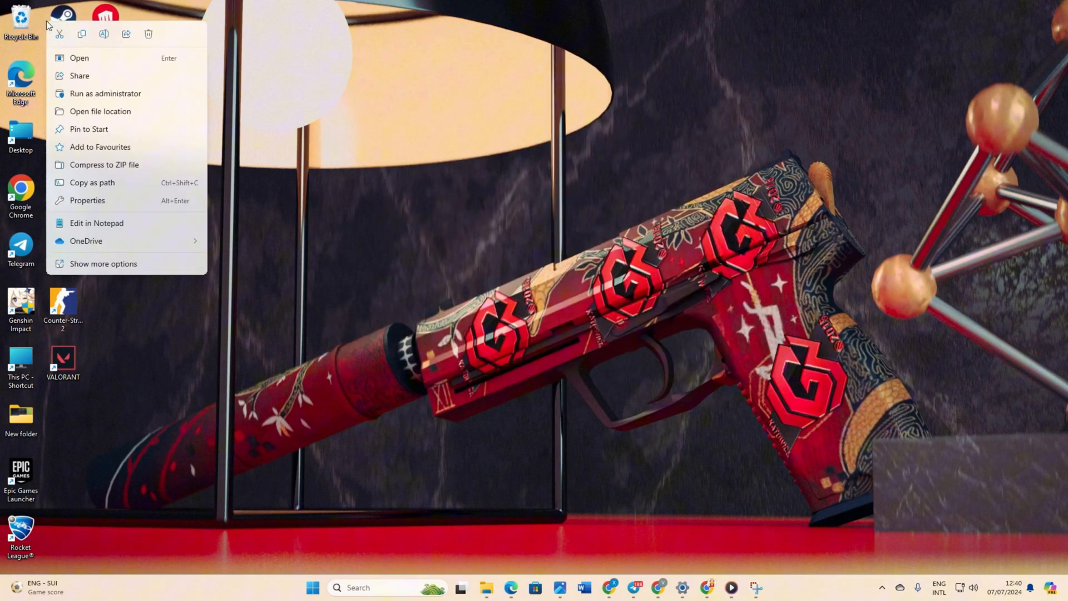
Step: Run Steam as administrator from its desktop shortcut and open File Explorer
left_click(373, 200)
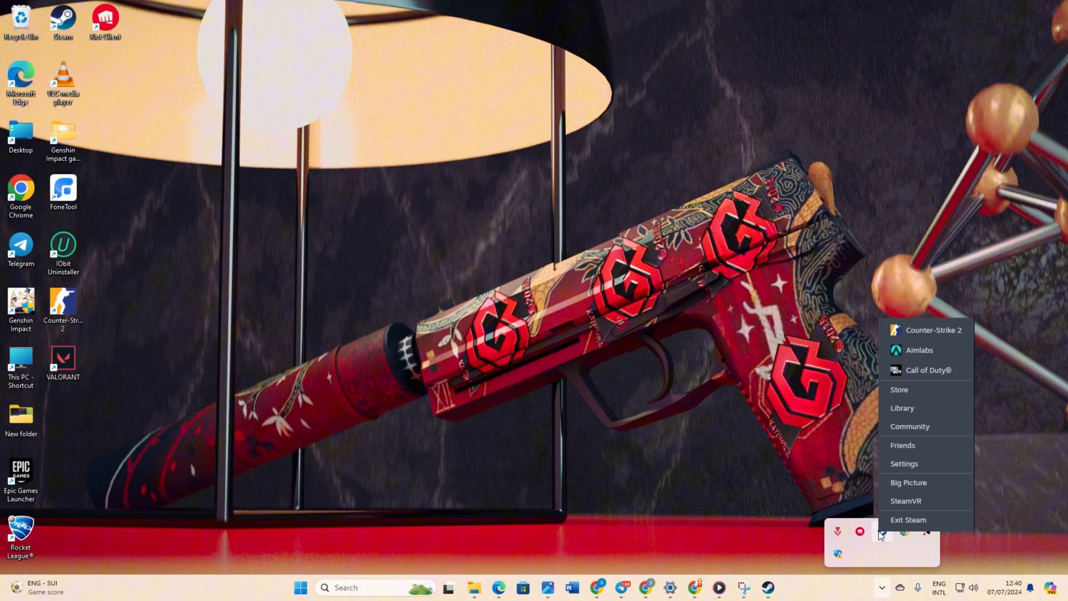
mouse_move(584, 416)
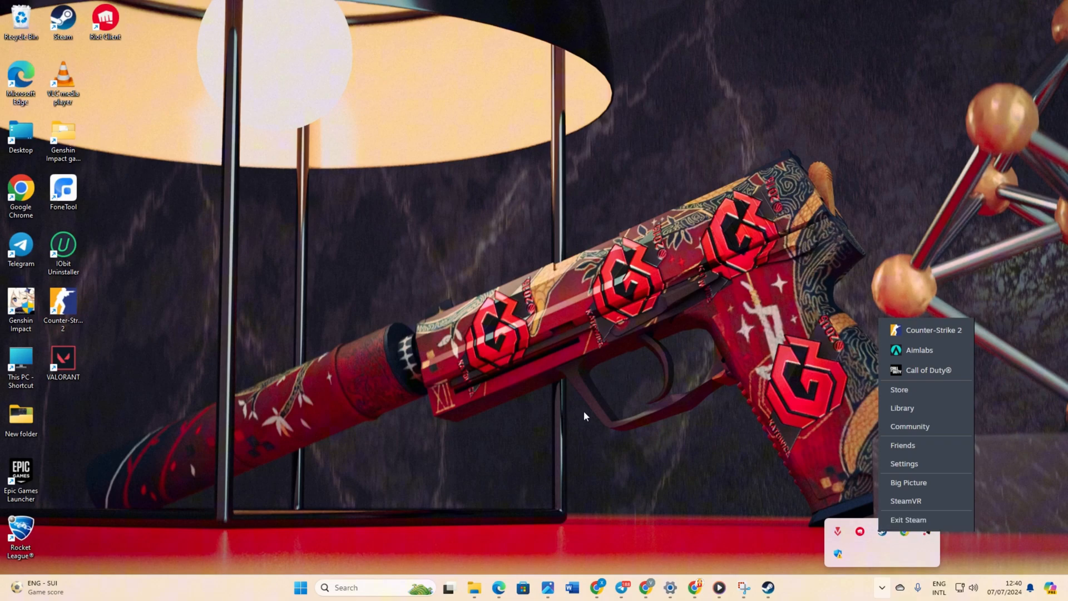
left_click(473, 587)
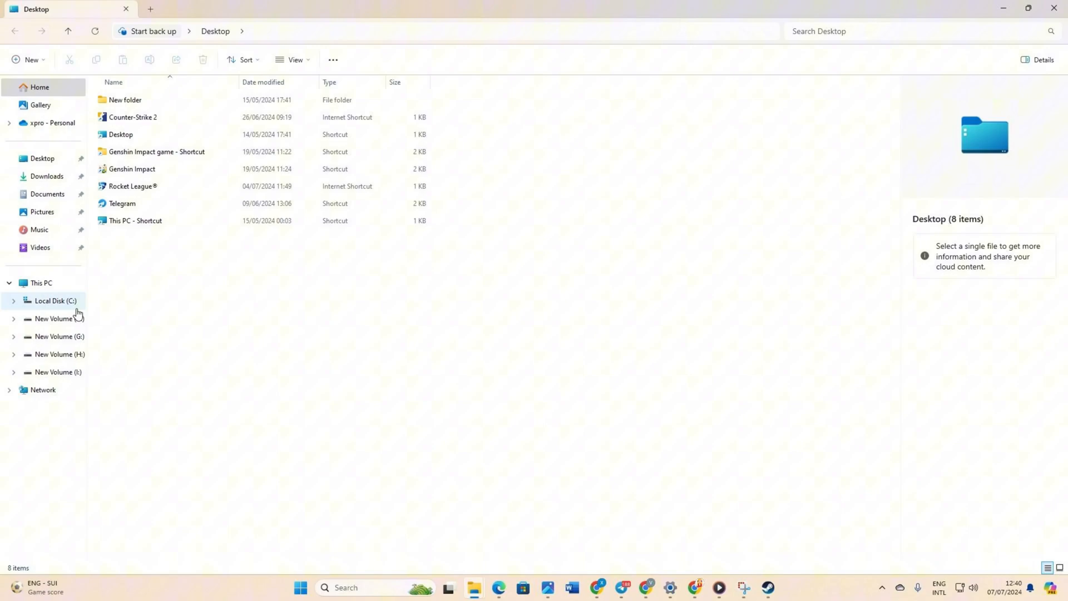
Step: Browse to C:\Program Files (x86)\Steam\userdata\<account> and bring up the 730 folder's options
left_click(54, 303)
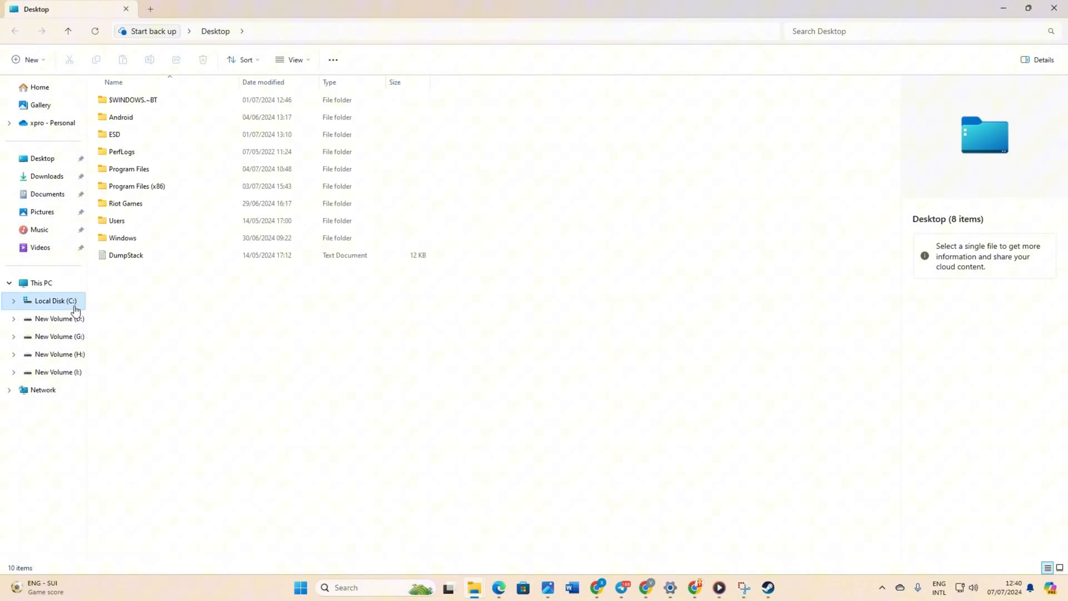
double_click(137, 185)
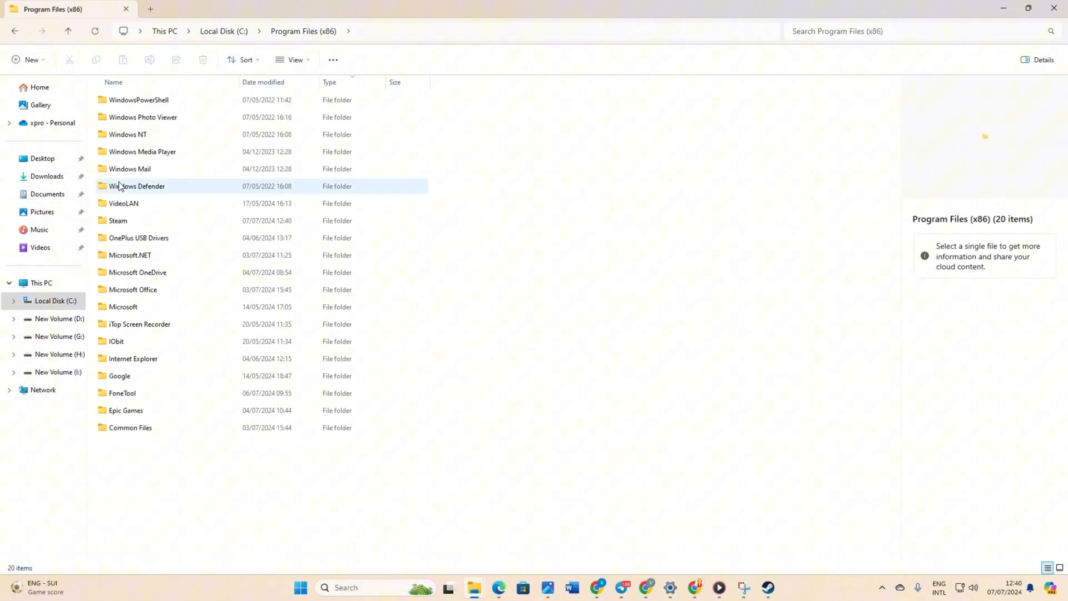
double_click(117, 220)
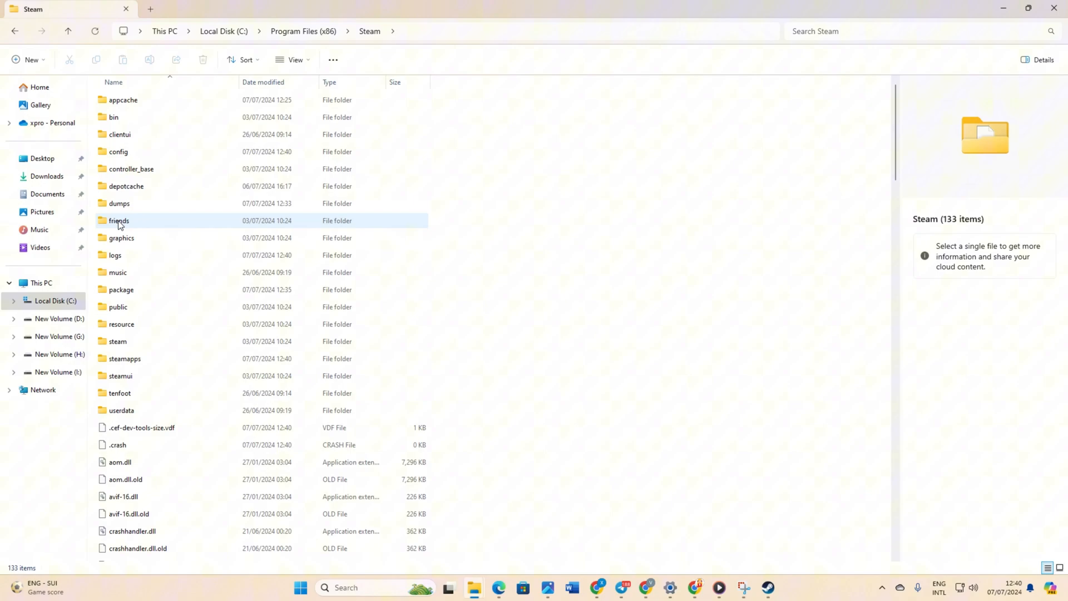
scroll("down", 3)
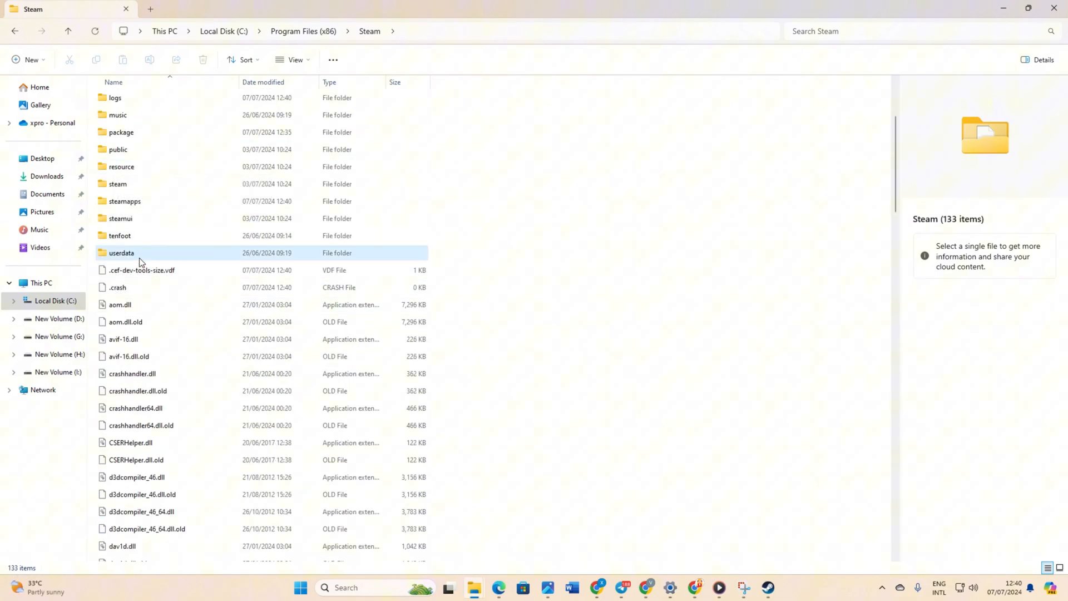
double_click(122, 252)
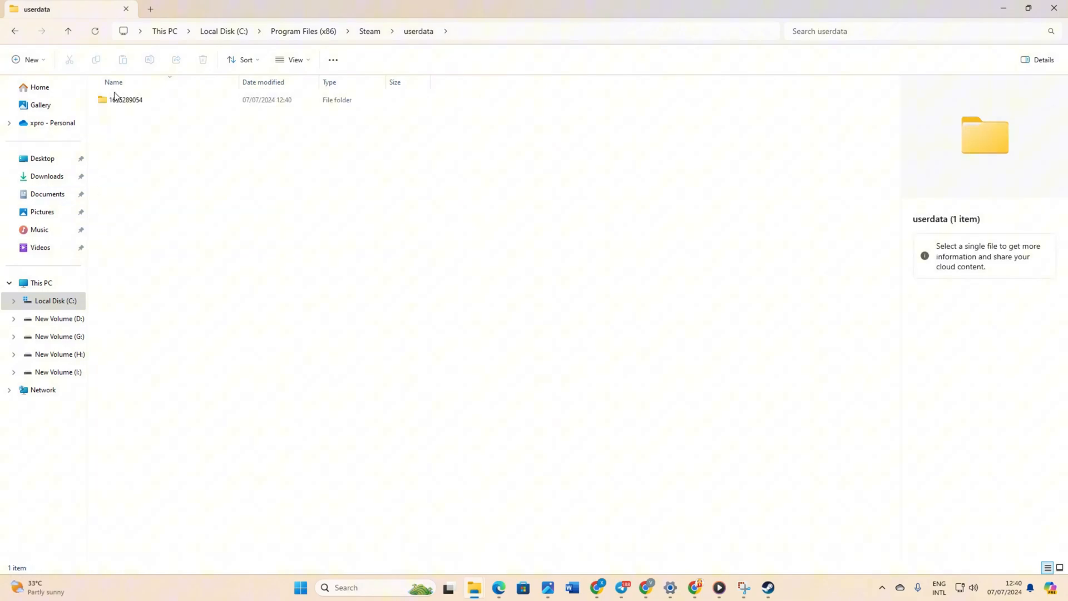
double_click(125, 100)
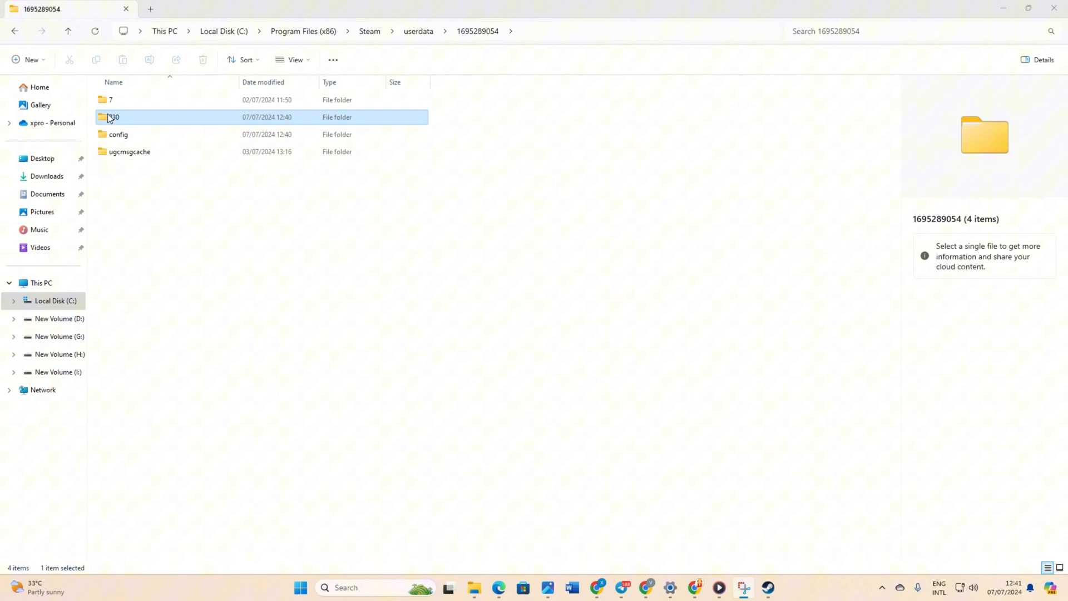
right_click(113, 116)
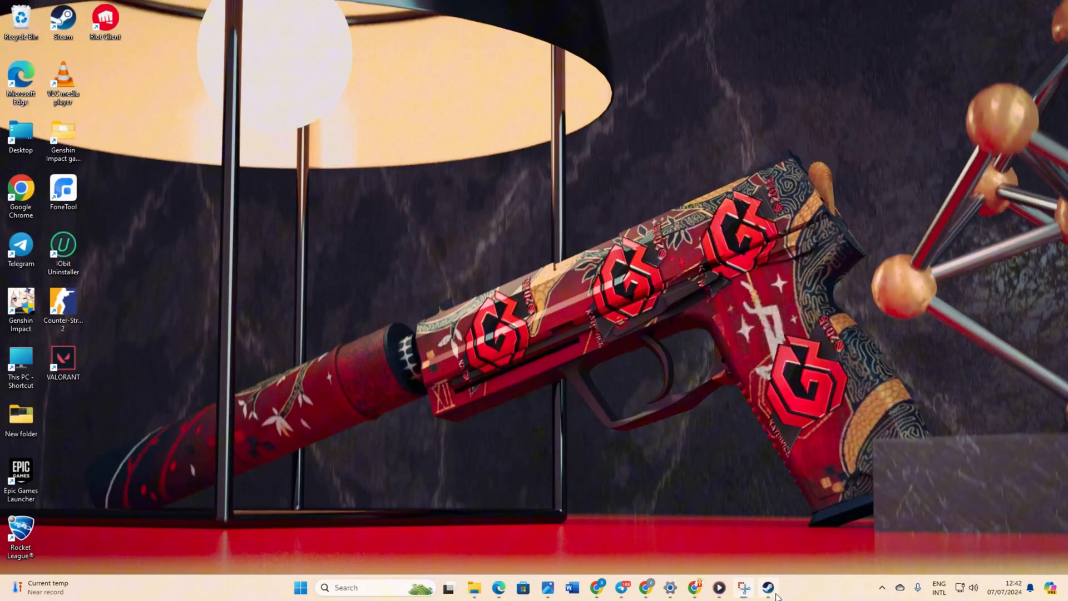
Step: From Counter-Strike 2's Properties > Installed Files, start Verify integrity of game files
left_click(766, 587)
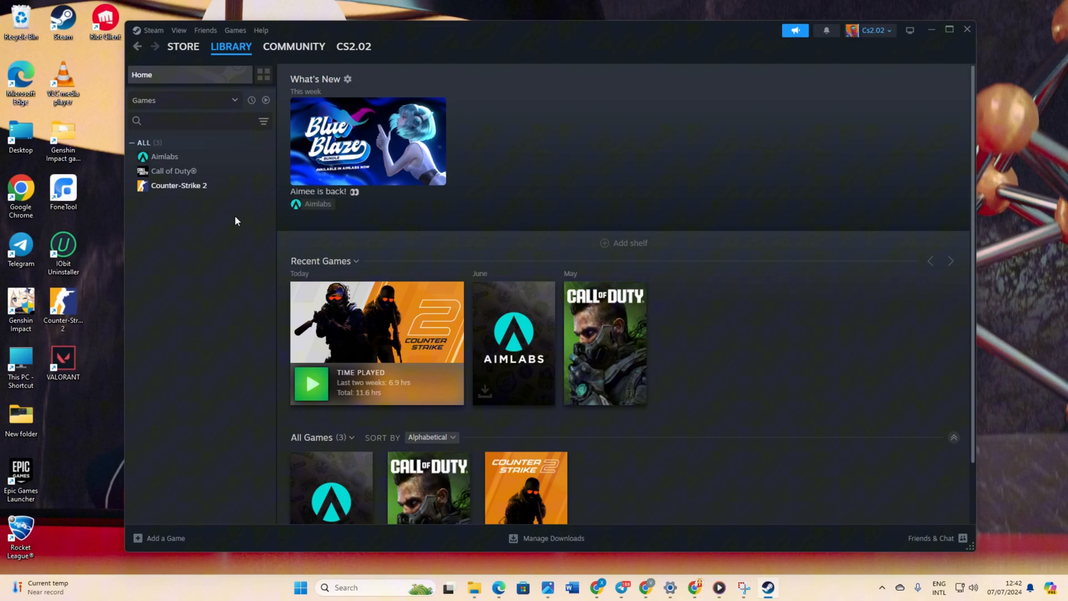
right_click(178, 185)
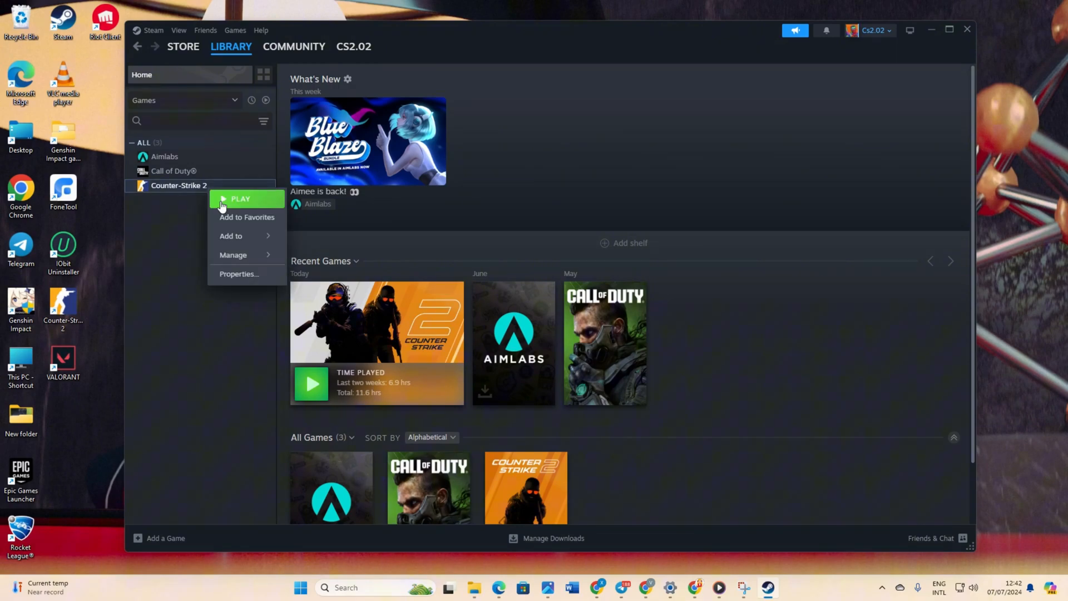
left_click(238, 273)
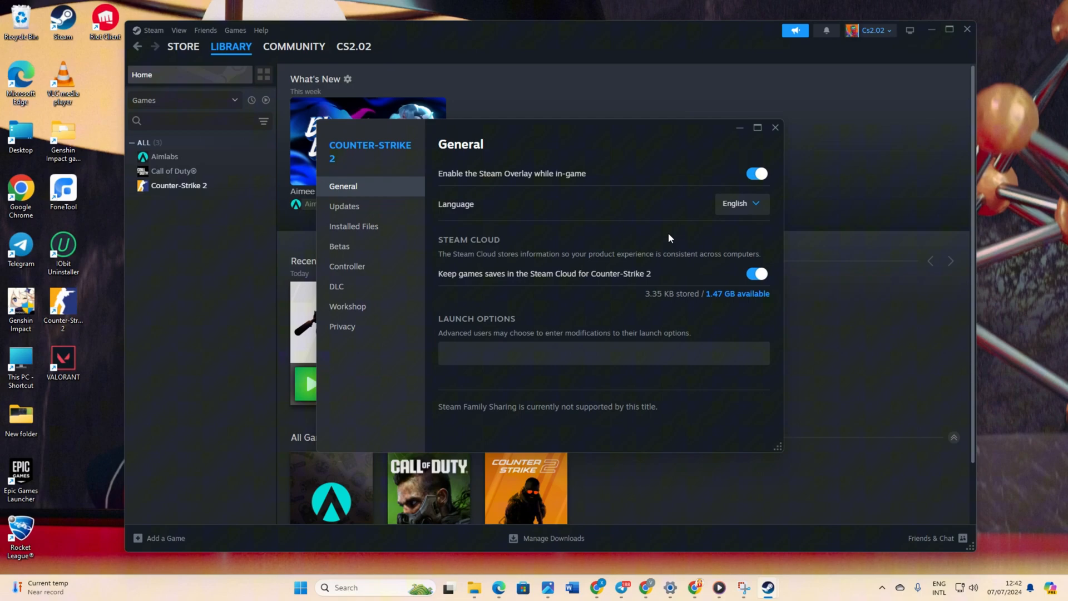
left_click(353, 225)
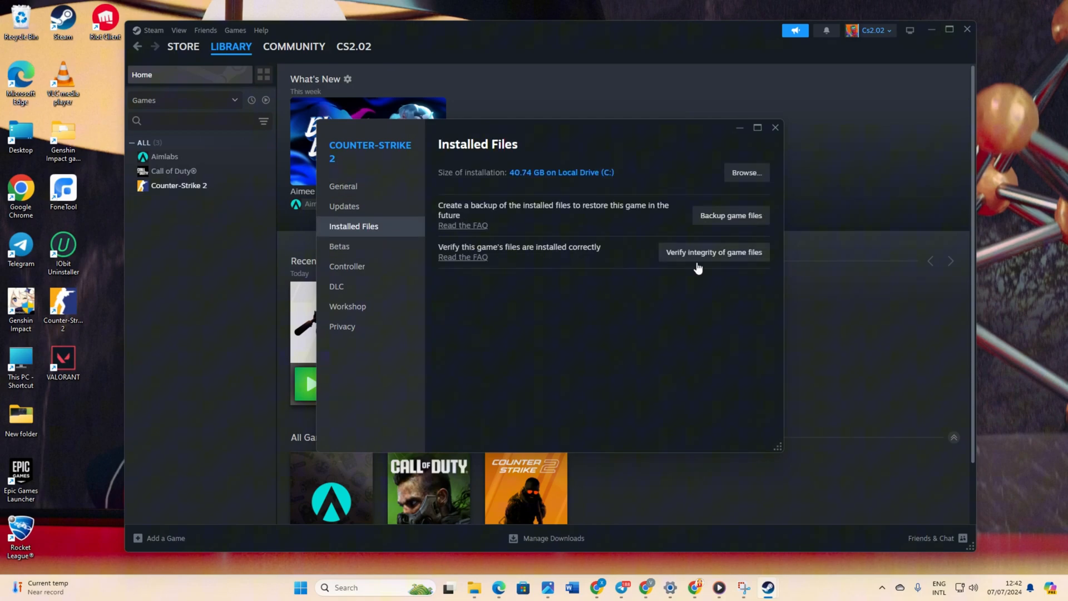
left_click(713, 252)
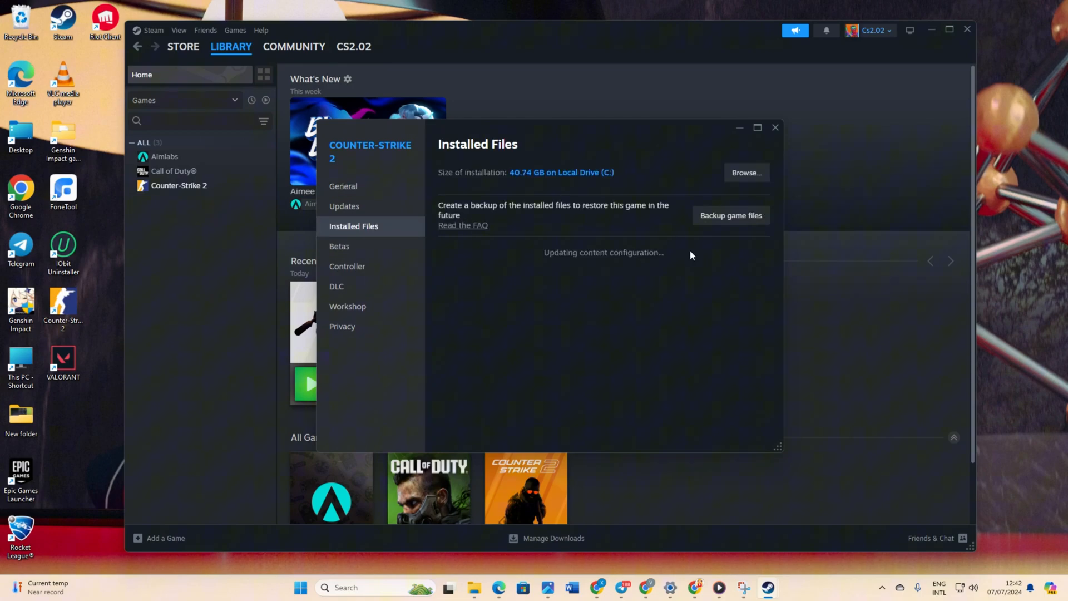